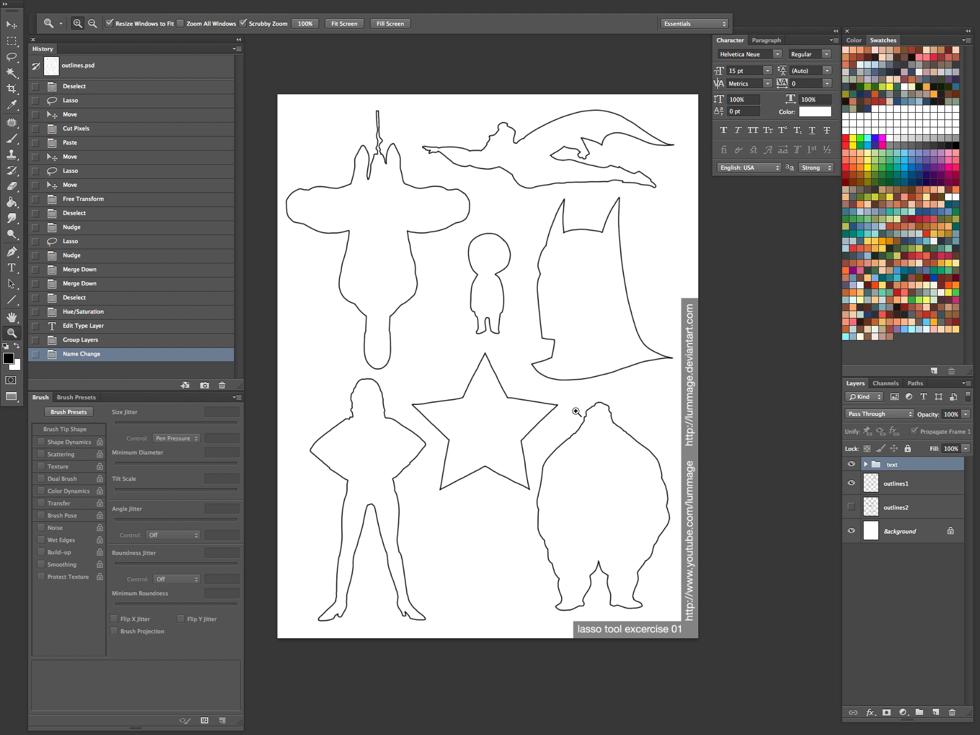
{"action": "mouse_move", "coordinate": [551, 378]}
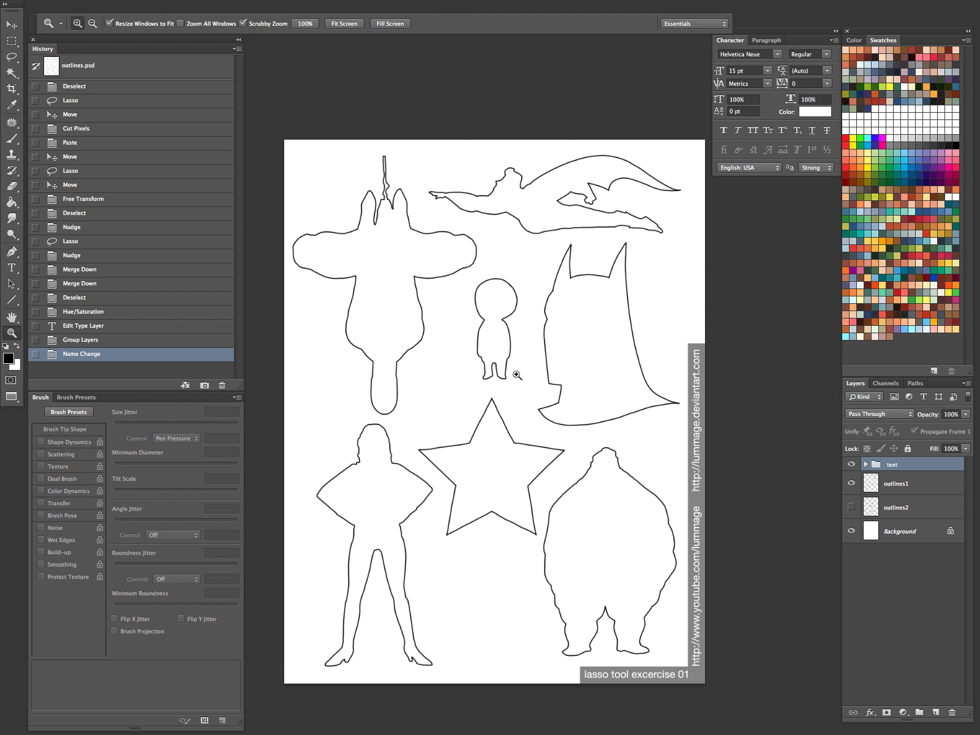
{"action": "mouse_move", "coordinate": [696, 458]}
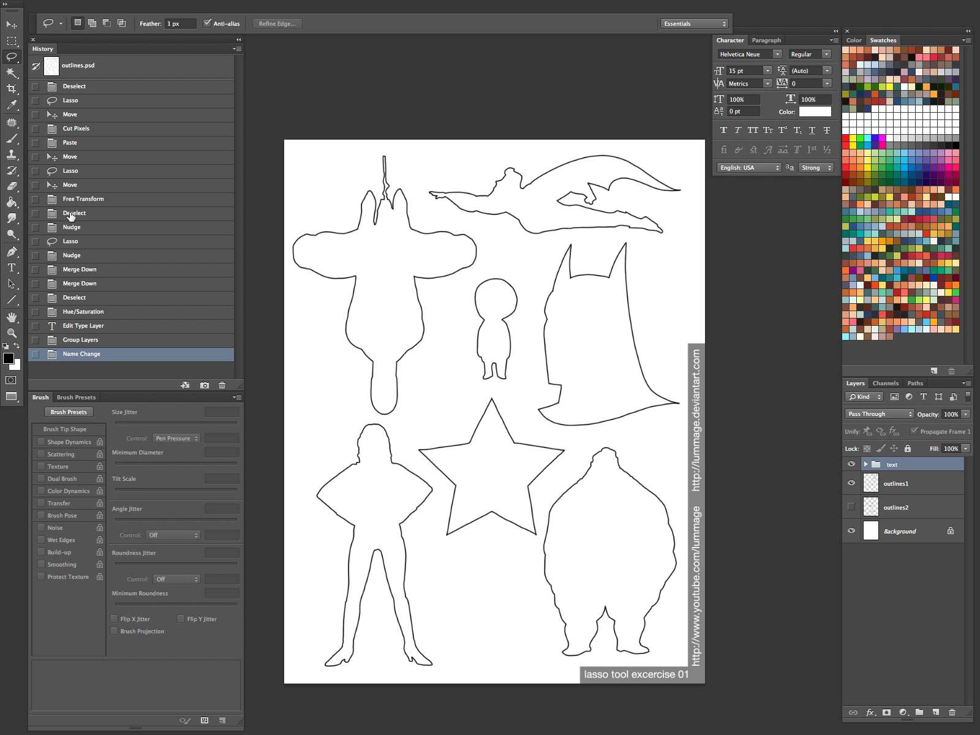
{"action": "mouse_move", "coordinate": [24, 242]}
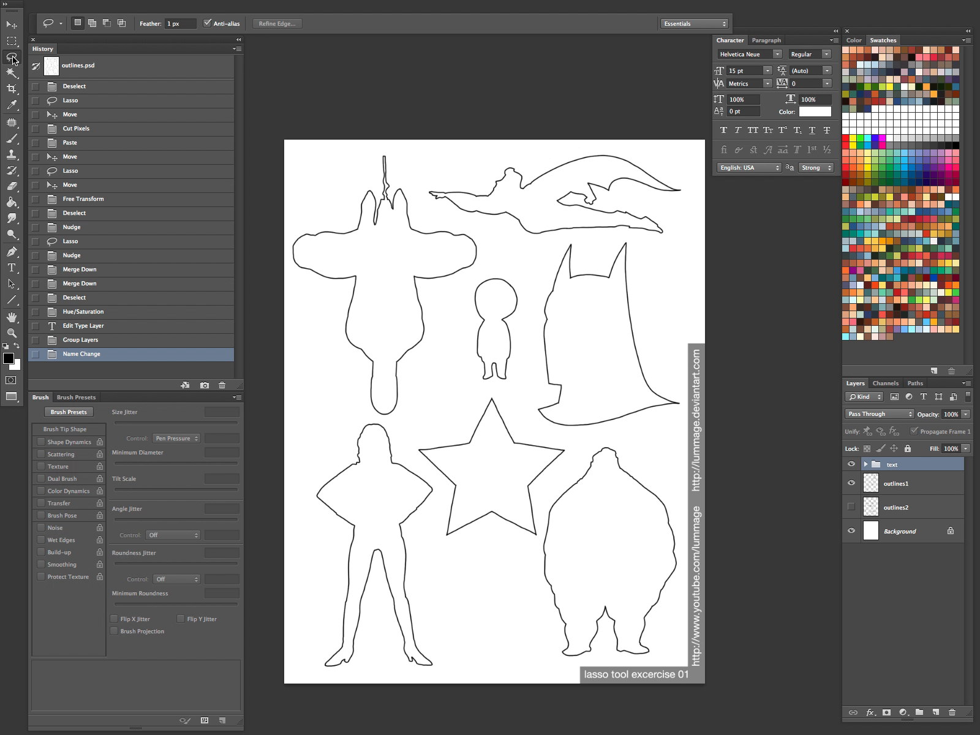
Select the Lasso Tool and show its Lasso, Polygonal Lasso and Magnetic Lasso variants
{"action": "left_click", "coordinate": [11, 59]}
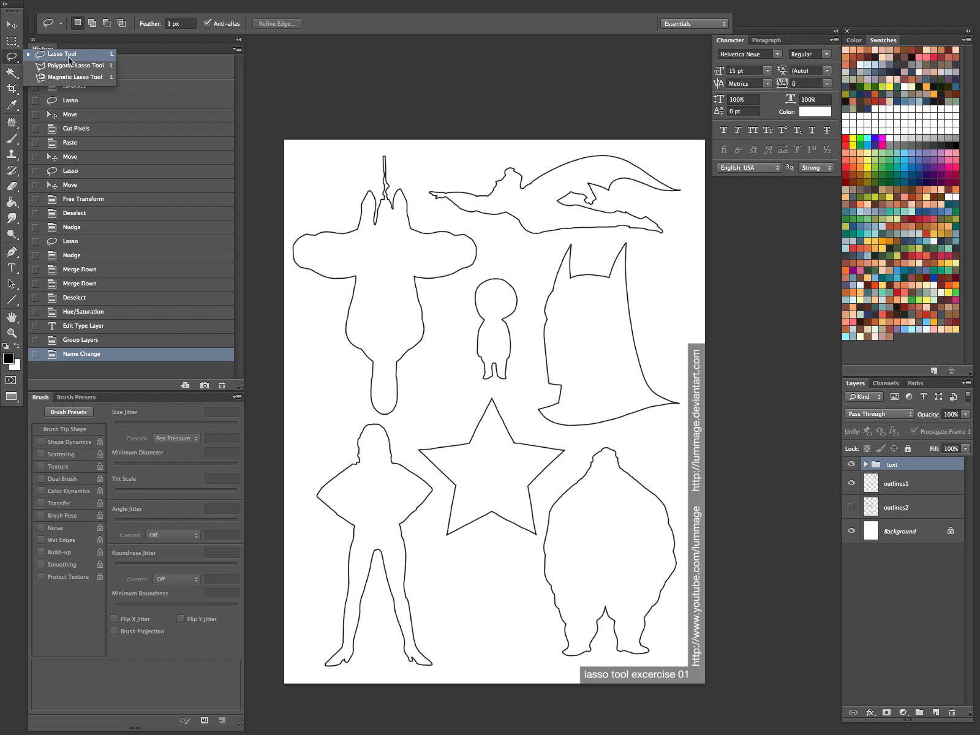
{"action": "mouse_move", "coordinate": [75, 65]}
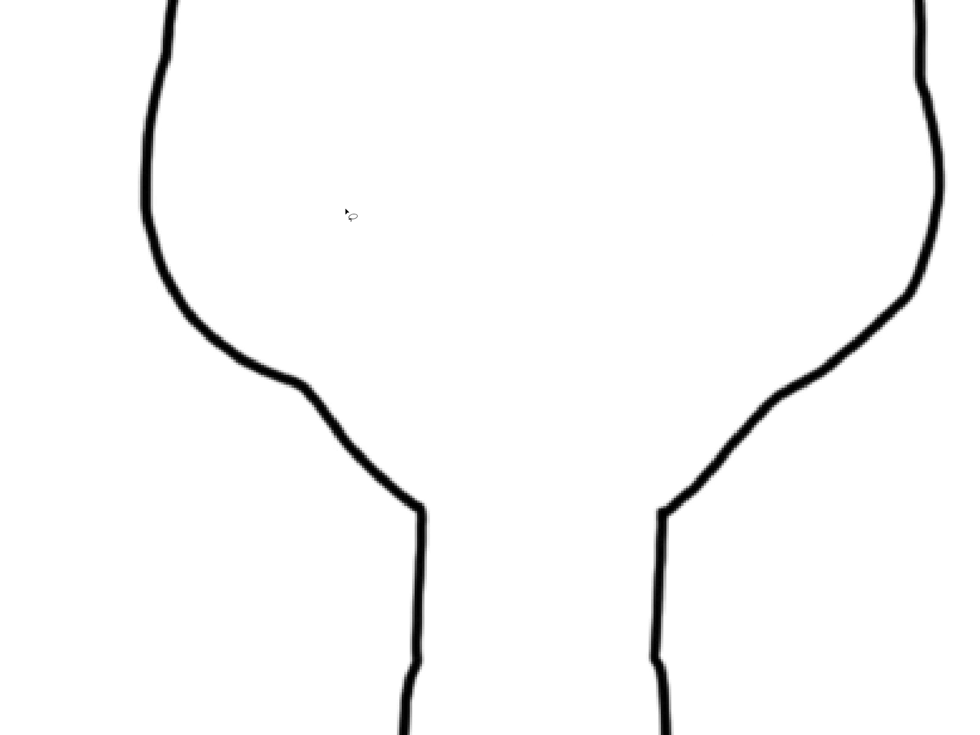
{"action": "mouse_move", "coordinate": [369, 283]}
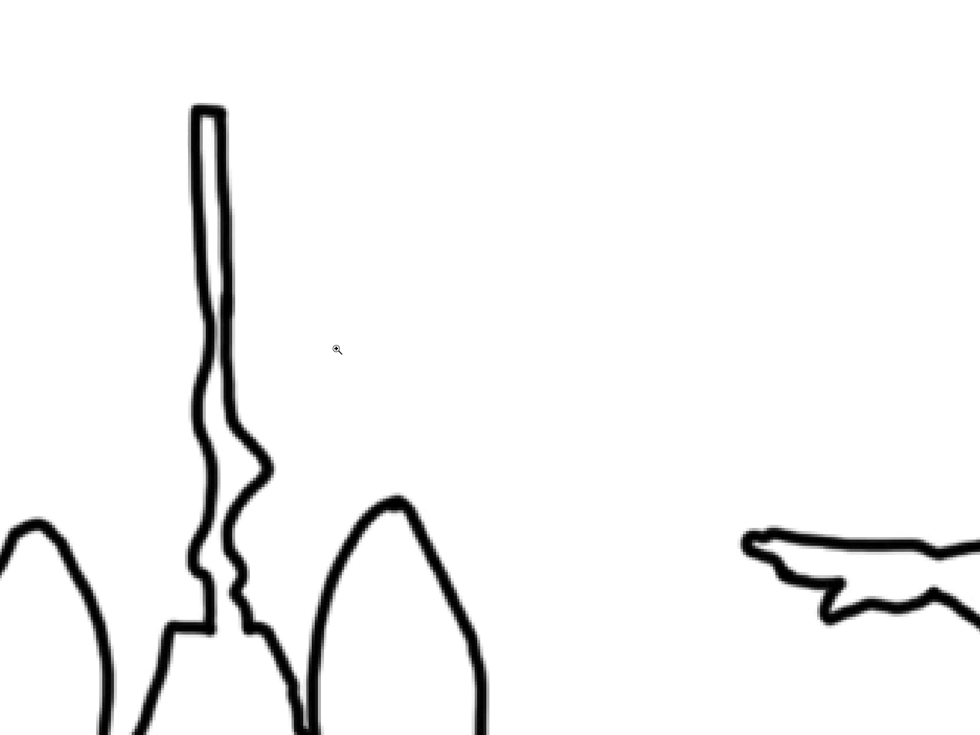
{"action": "mouse_move", "coordinate": [225, 119]}
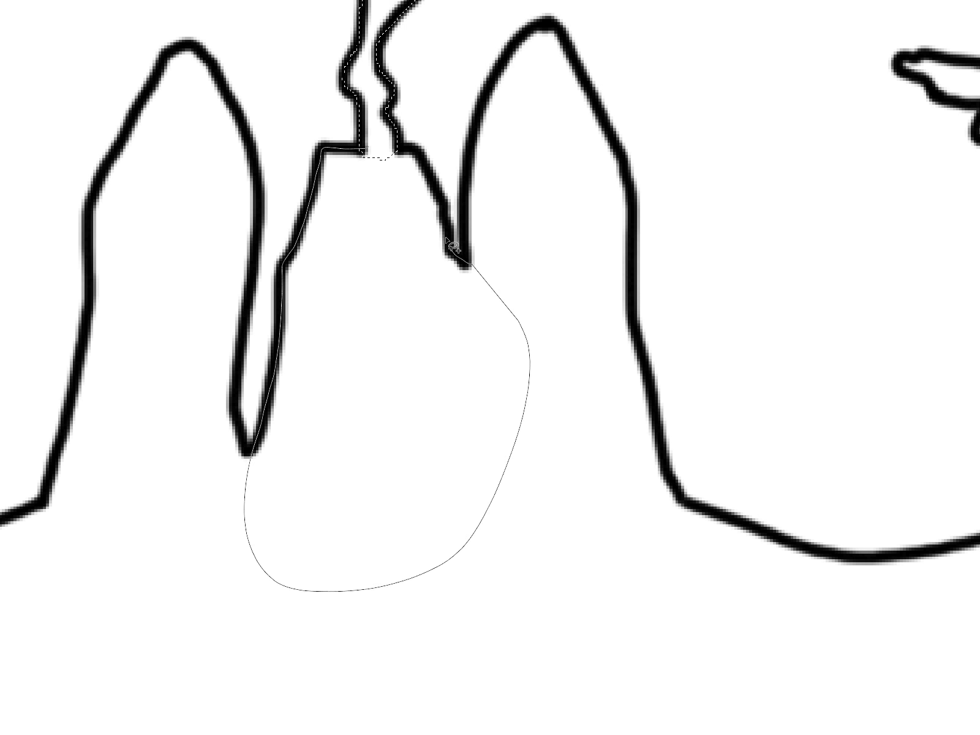
Trace a lasso selection around the top-left superhero figure's outline
{"action": "left_click", "coordinate": [454, 250]}
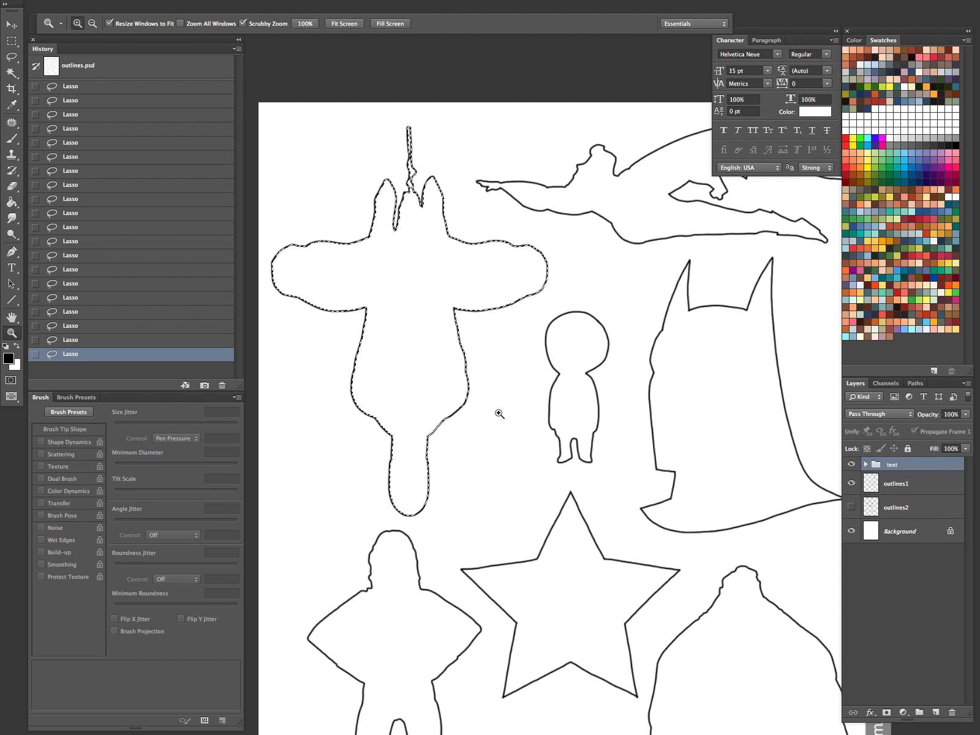
{"action": "mouse_move", "coordinate": [816, 525]}
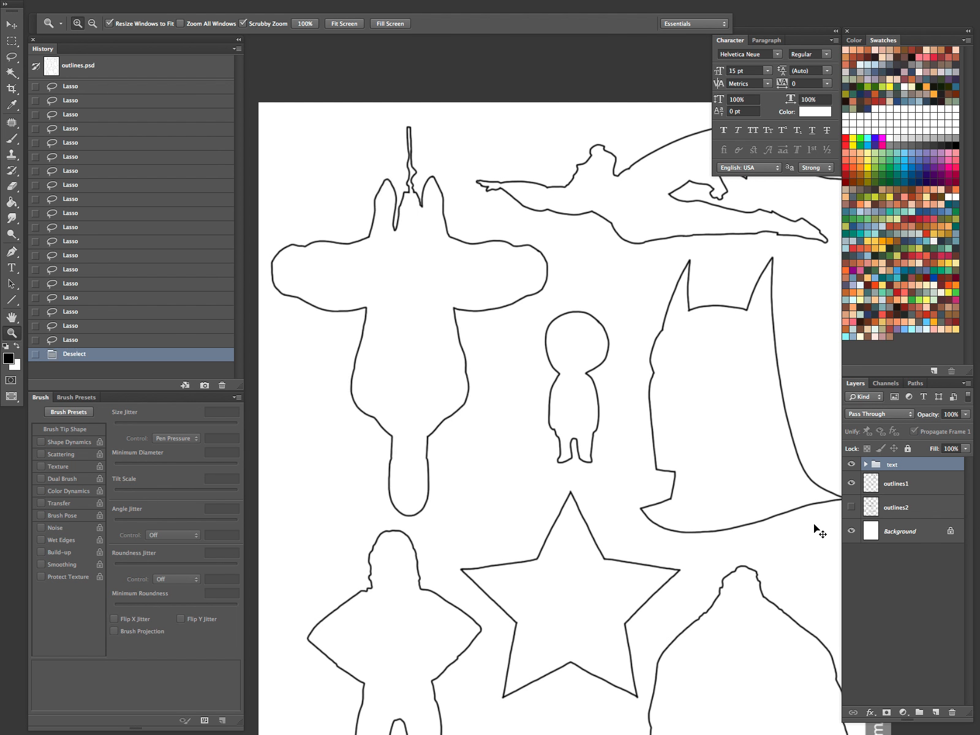
{"action": "mouse_move", "coordinate": [816, 526]}
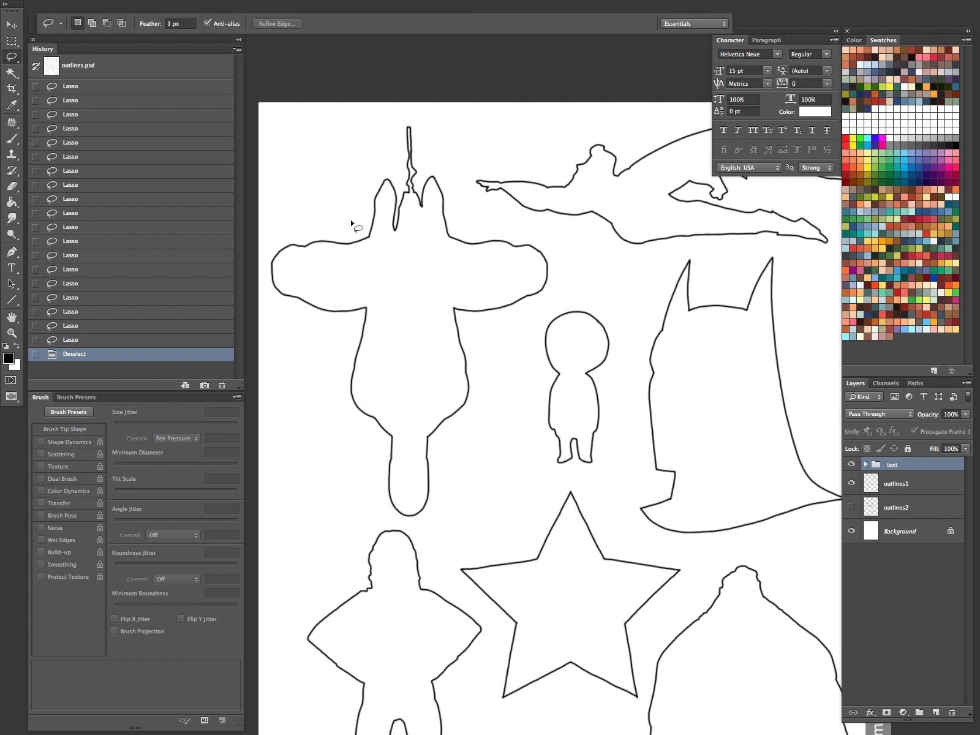
{"action": "mouse_move", "coordinate": [355, 226]}
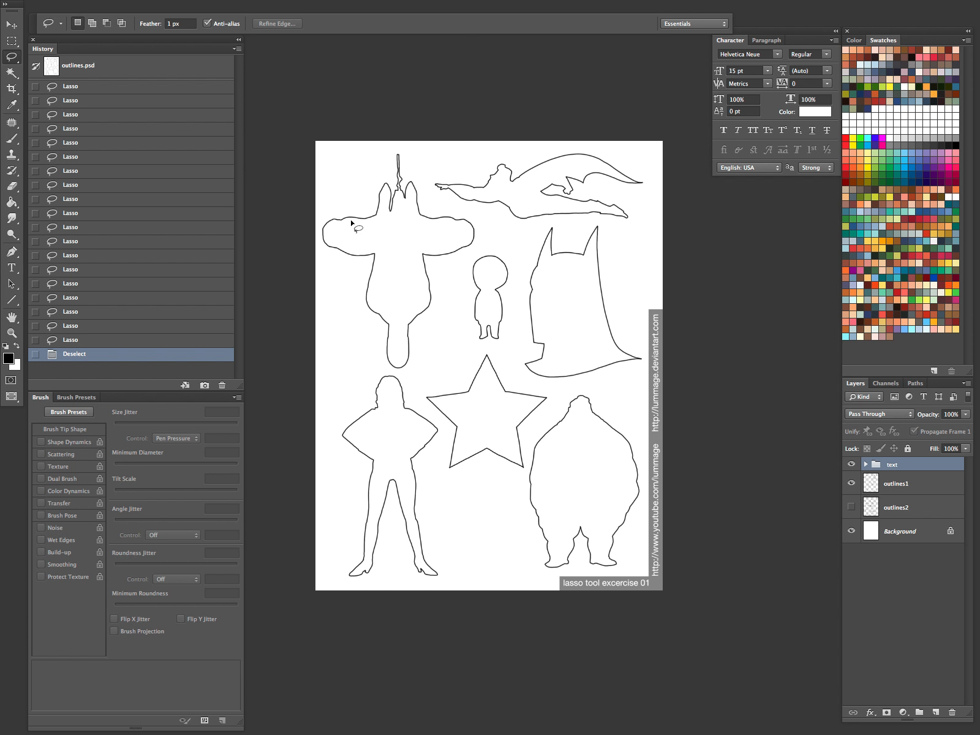
{"action": "left_click", "coordinate": [851, 483]}
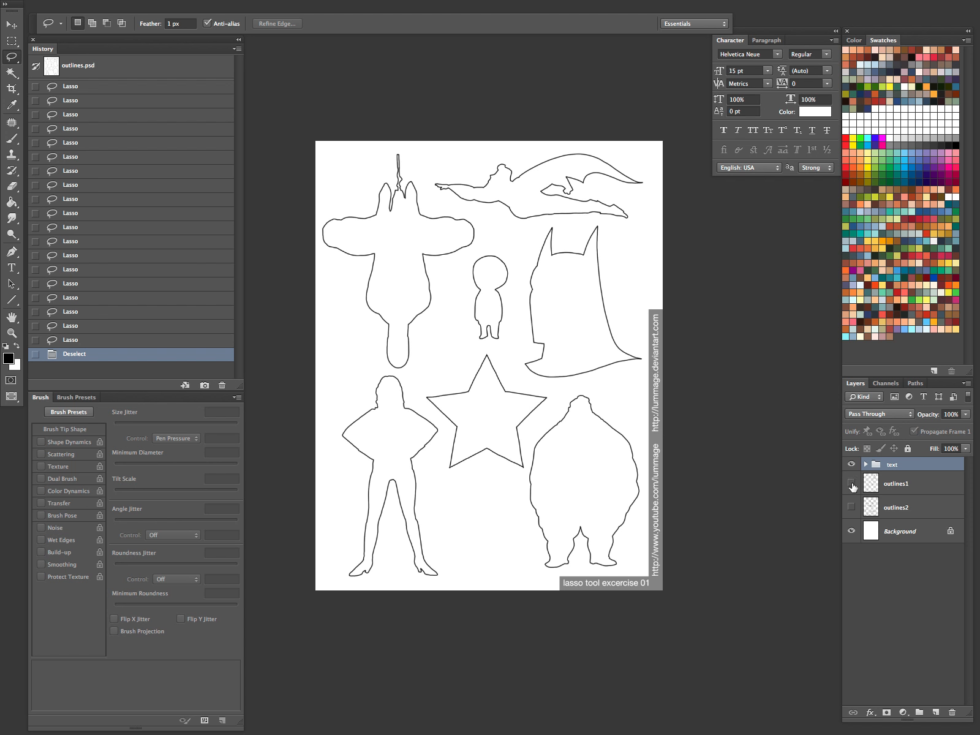
{"action": "left_click", "coordinate": [851, 482]}
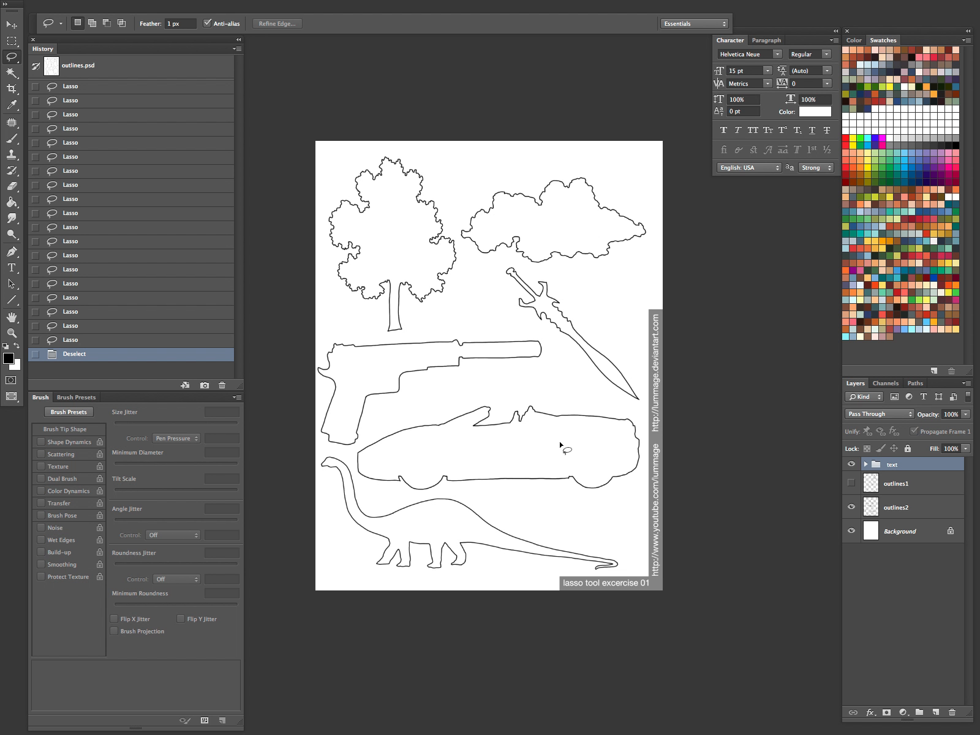
{"action": "left_click", "coordinate": [851, 464]}
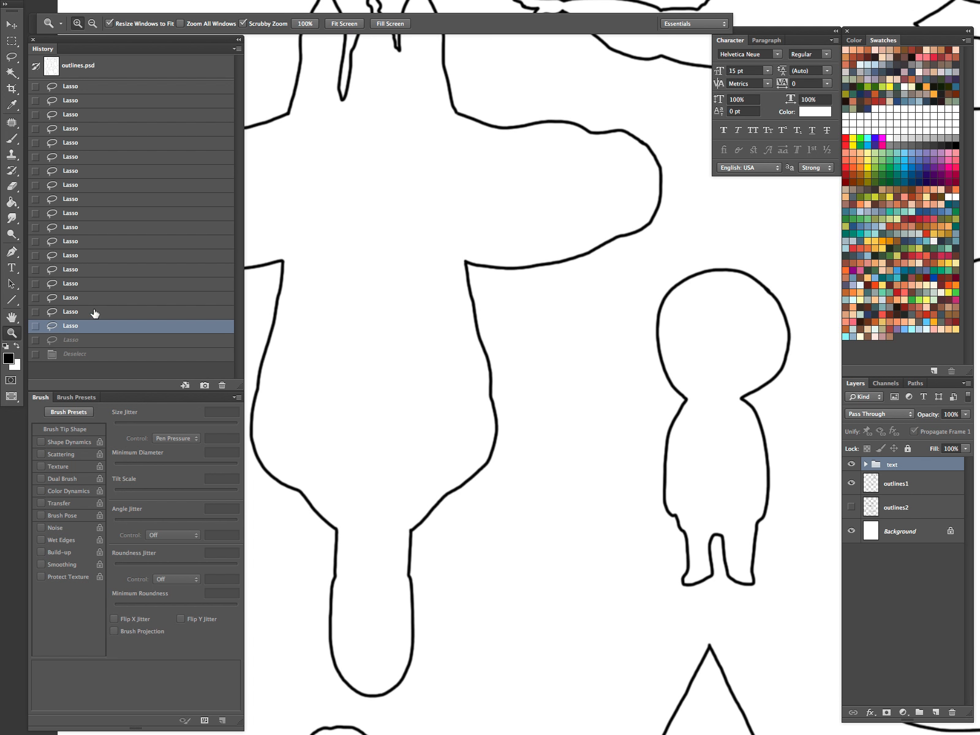
Restore the history to the final Lasso state just before Deselect
{"action": "left_click", "coordinate": [70, 269]}
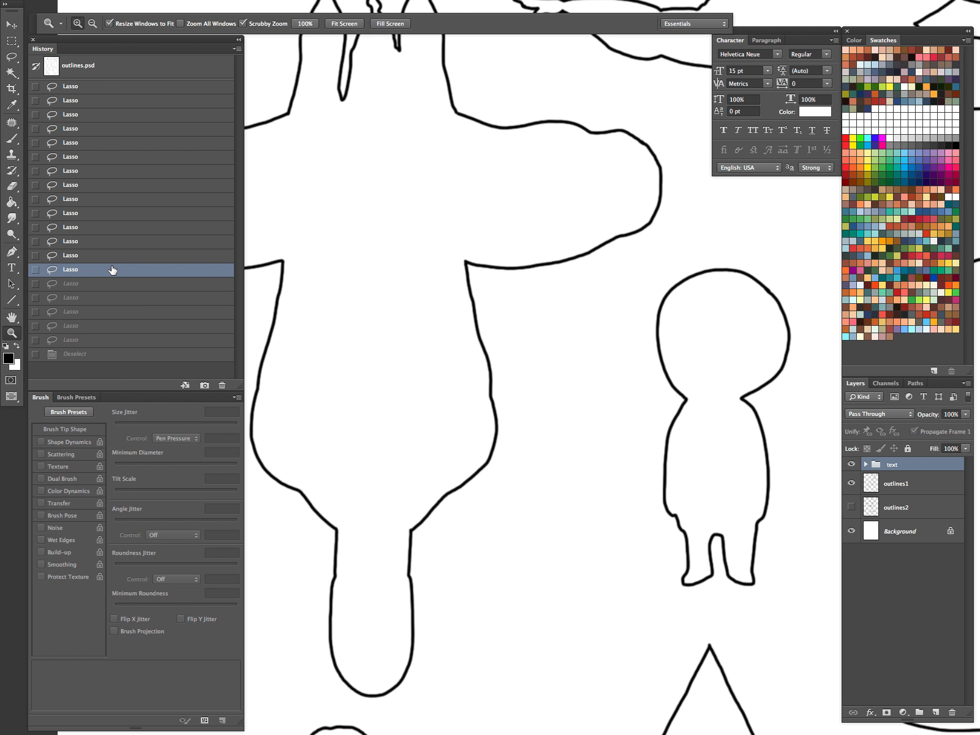
{"action": "left_click", "coordinate": [73, 354]}
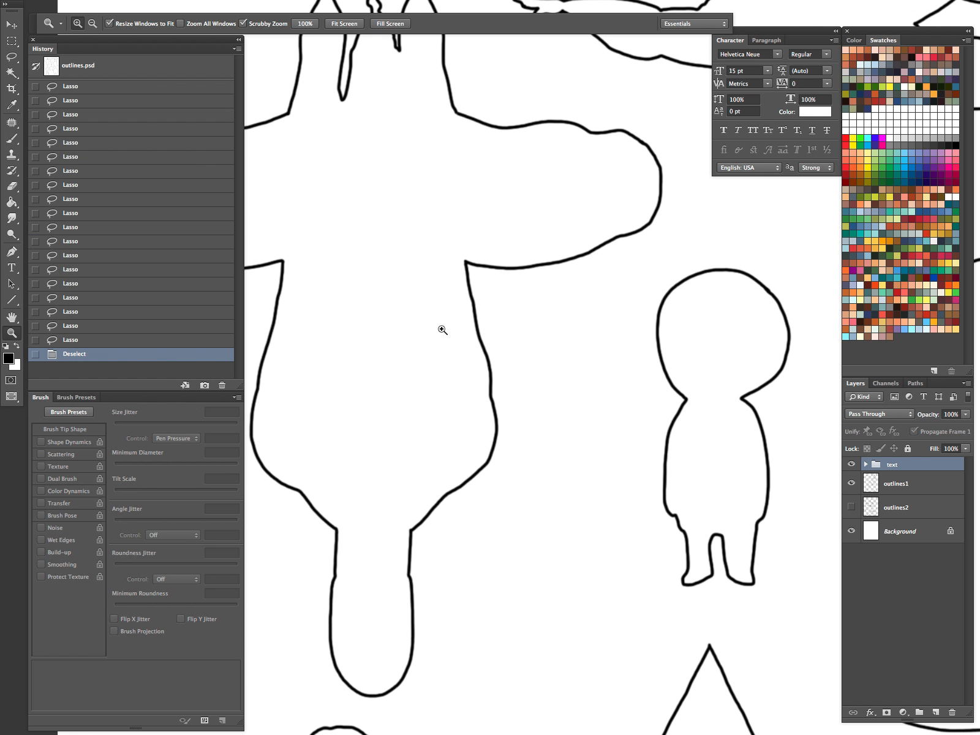
{"action": "left_click", "coordinate": [70, 339]}
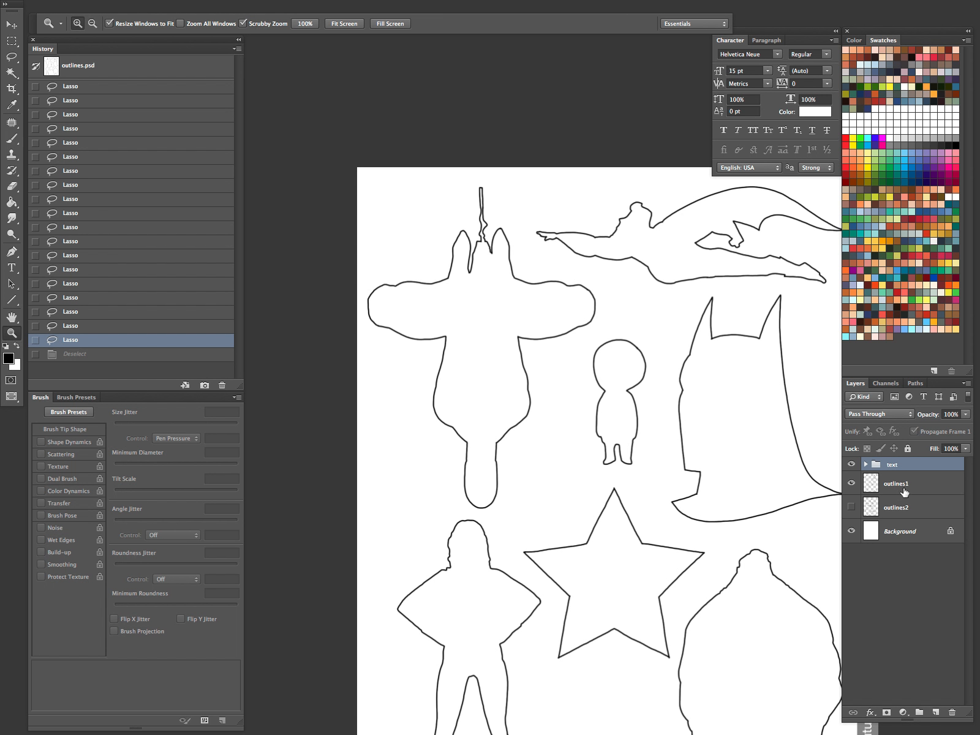
Add Layer 2 below outlines1 and return to the Lasso Tool
{"action": "left_click", "coordinate": [937, 712]}
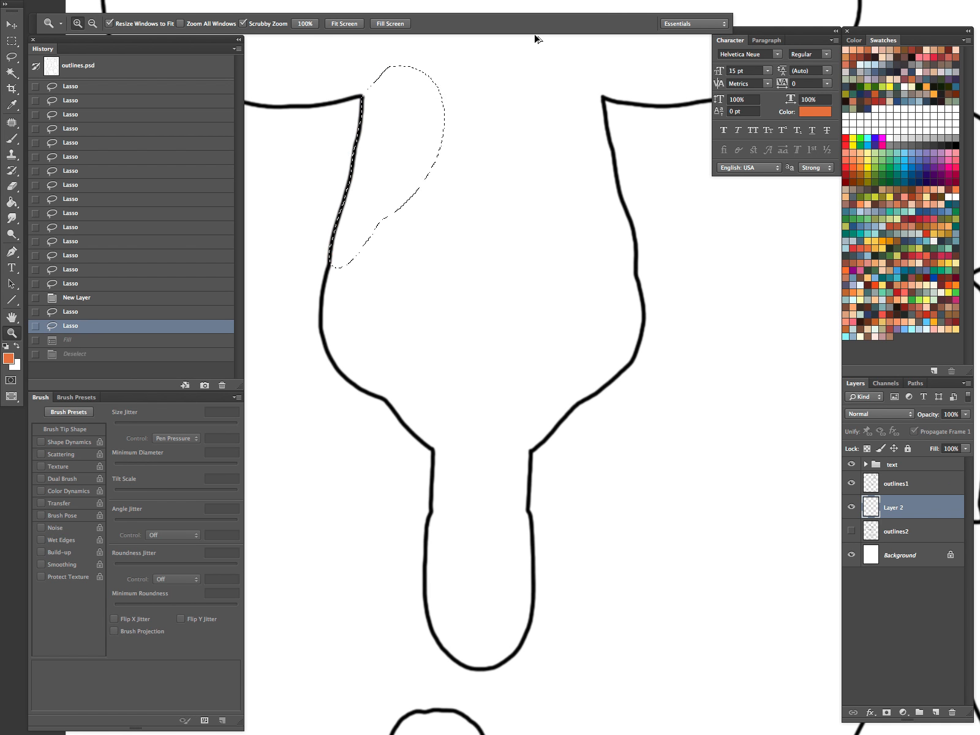
{"action": "left_click", "coordinate": [11, 56]}
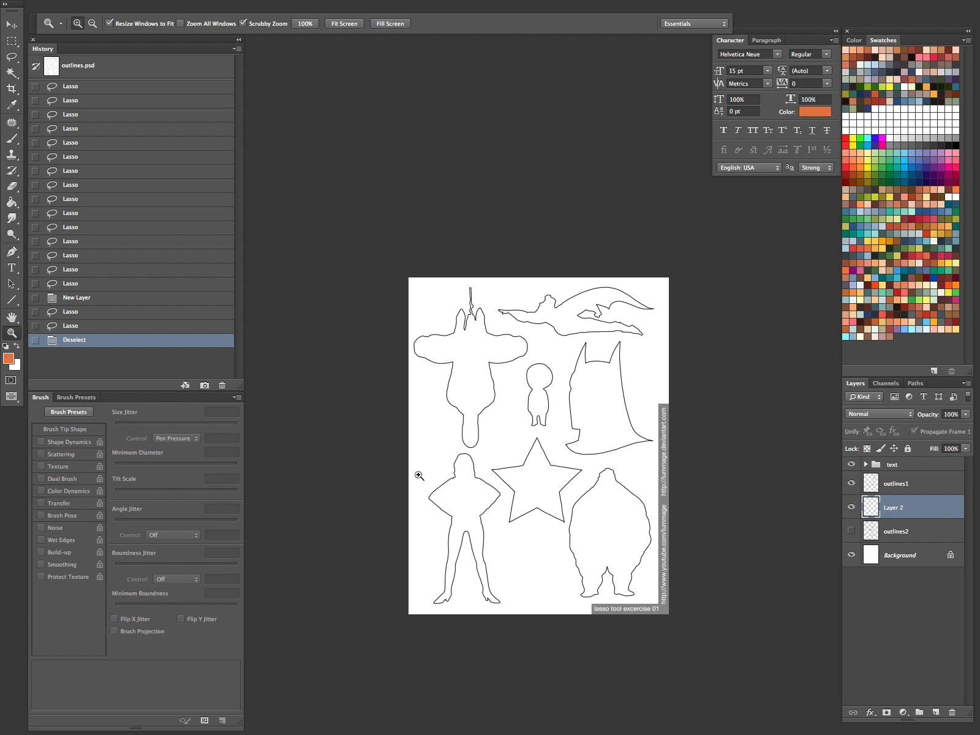
{"action": "mouse_move", "coordinate": [455, 524]}
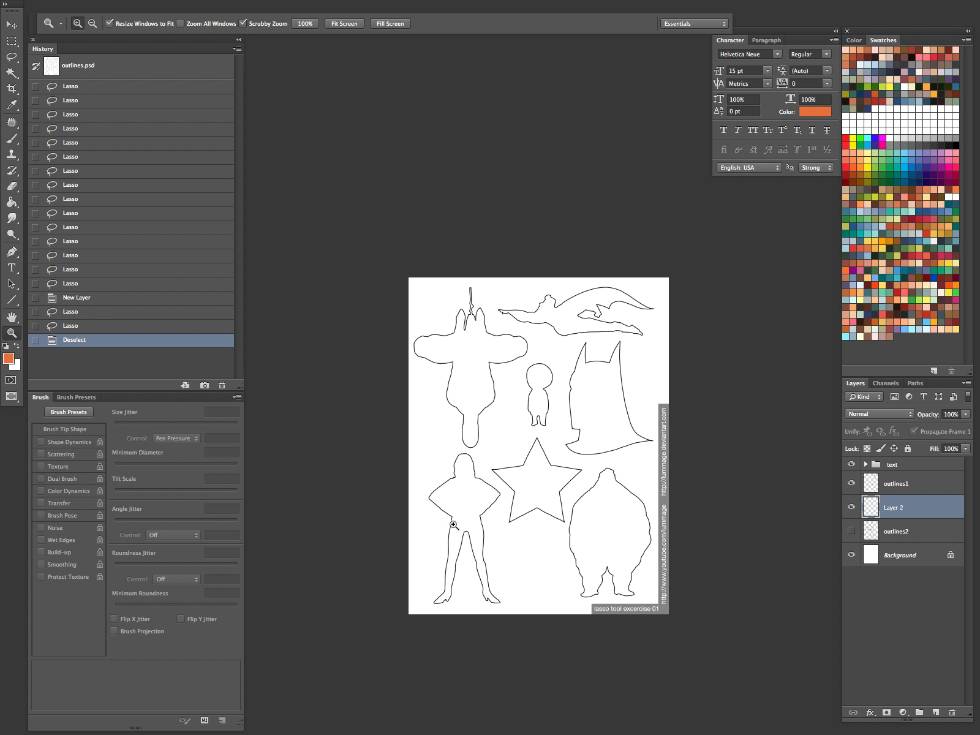
Hide all panels and toolbars so only the outline sheet shows
{"action": "key", "text": "tab"}
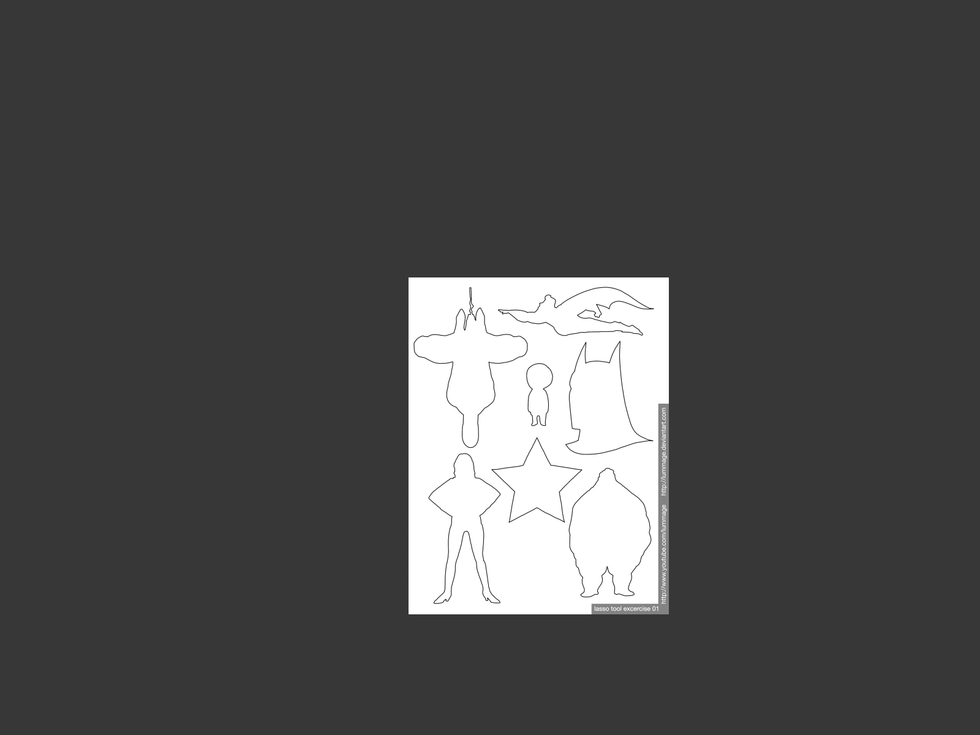